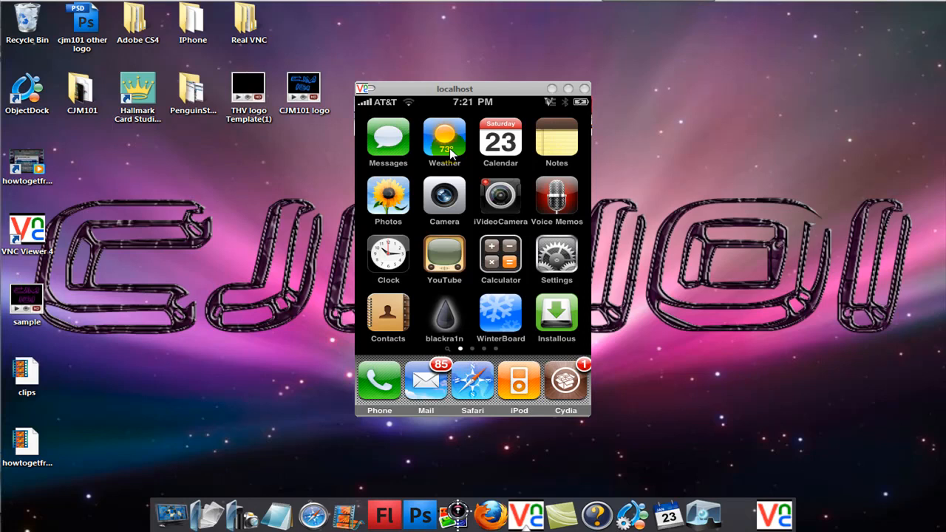
pyautogui.moveTo(499, 118)
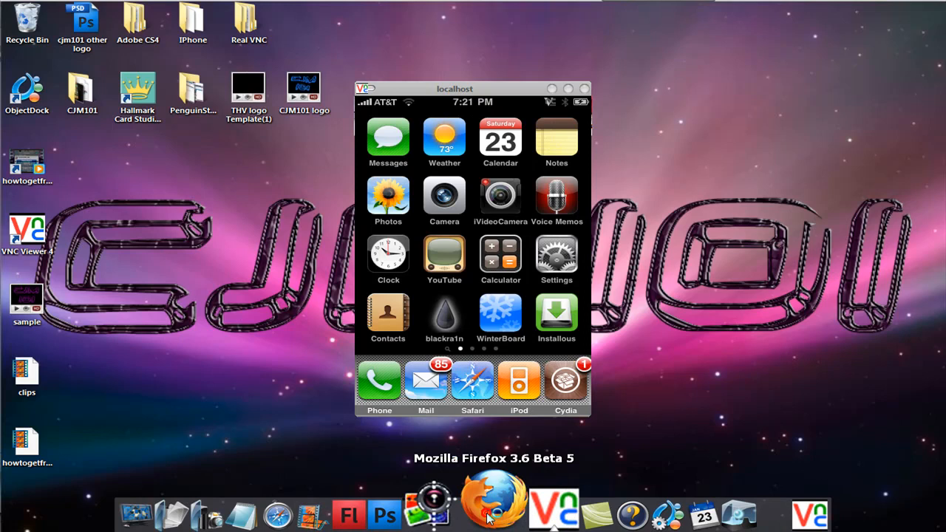
# Step: Launch Firefox and go to the apptrackr website's newest-apps listing
pyautogui.click(492, 510)
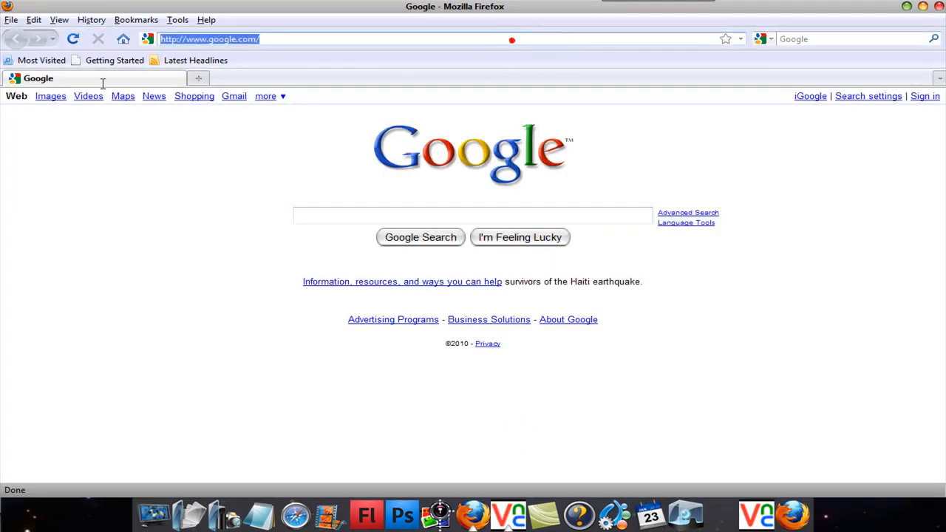
pyautogui.write('appt')
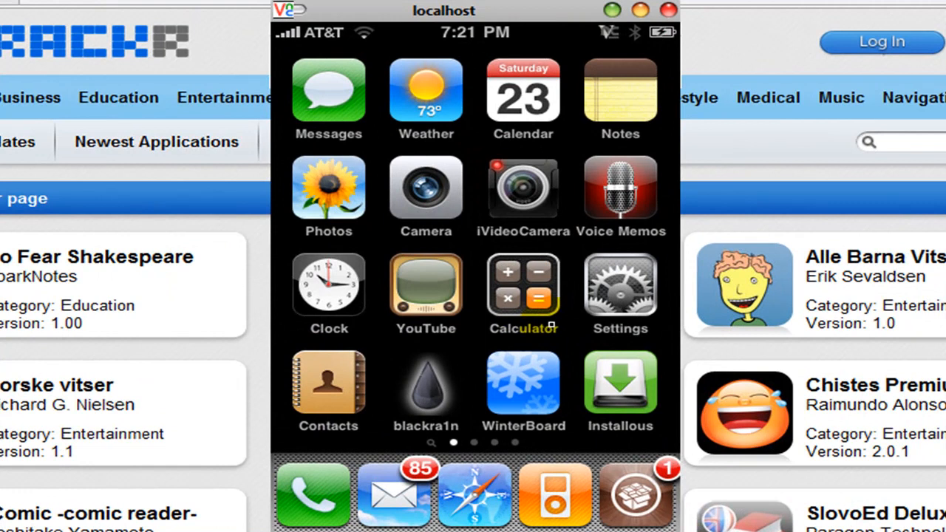
# Step: Swipe the mirrored iPhone home screen to the page with Cube Run II and Boggle
pyautogui.hscroll(-3)
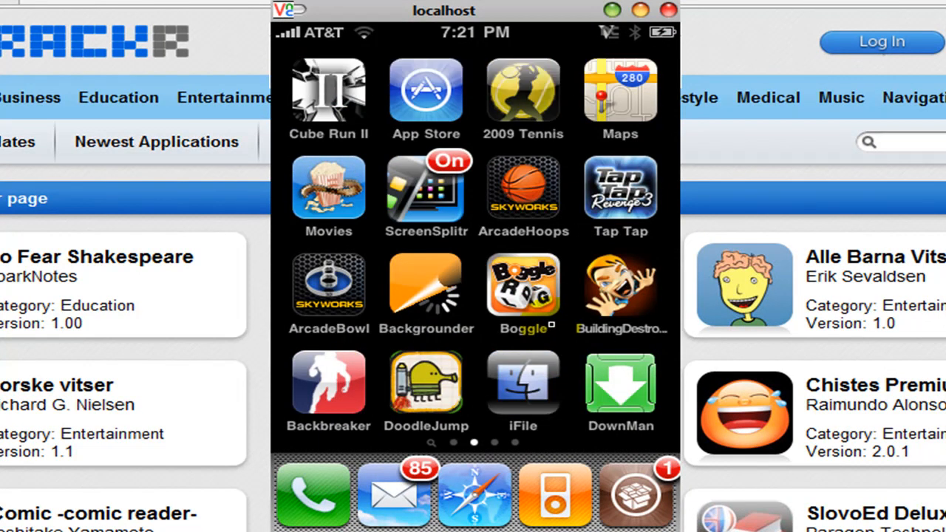
pyautogui.hscroll(-3)
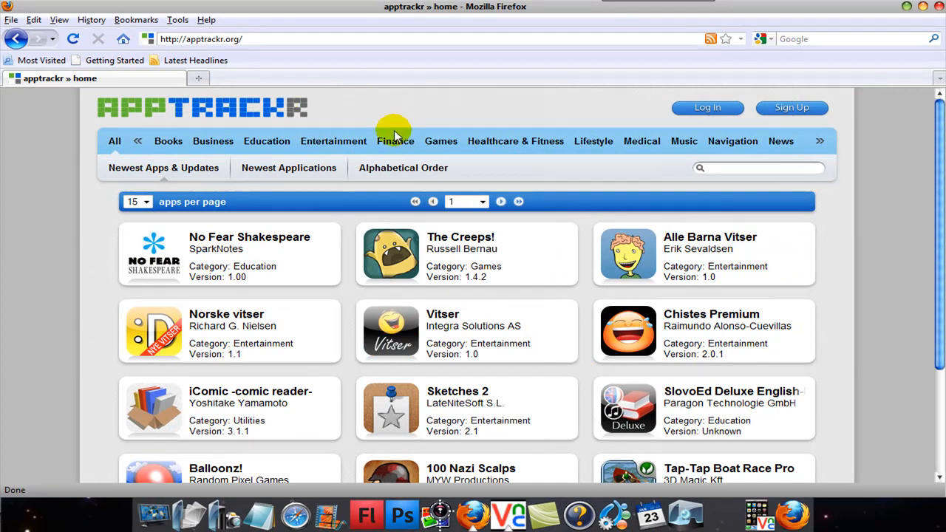
pyautogui.moveTo(420, 119)
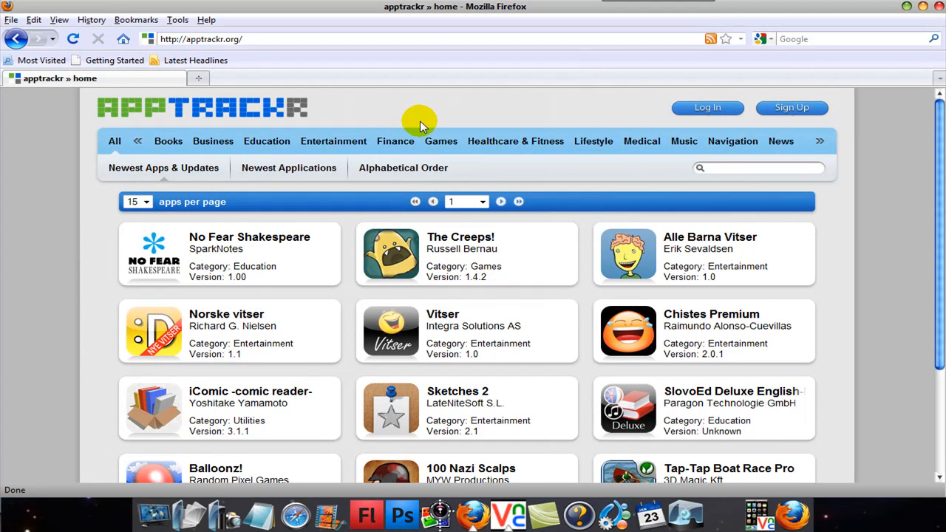
pyautogui.moveTo(937, 262)
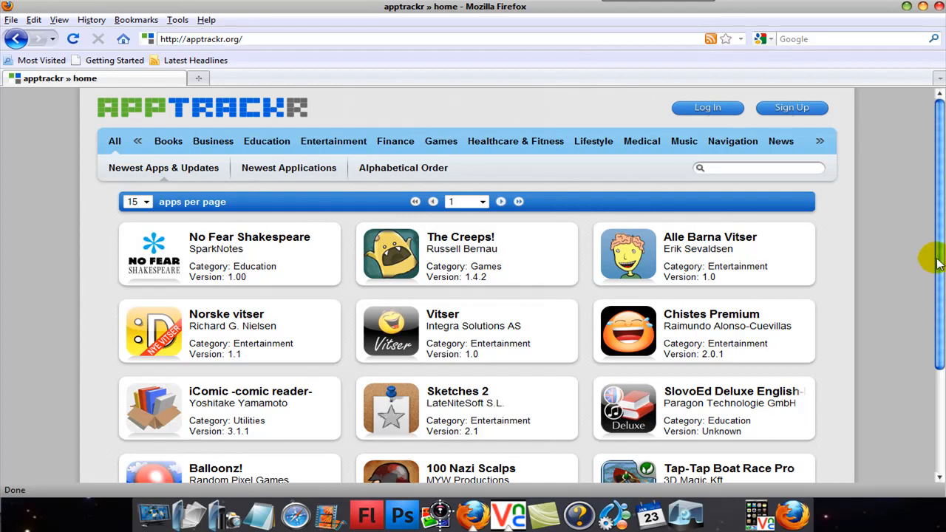
# Step: Search apptrackr for 'shopping cart hero'
pyautogui.scroll(-3)
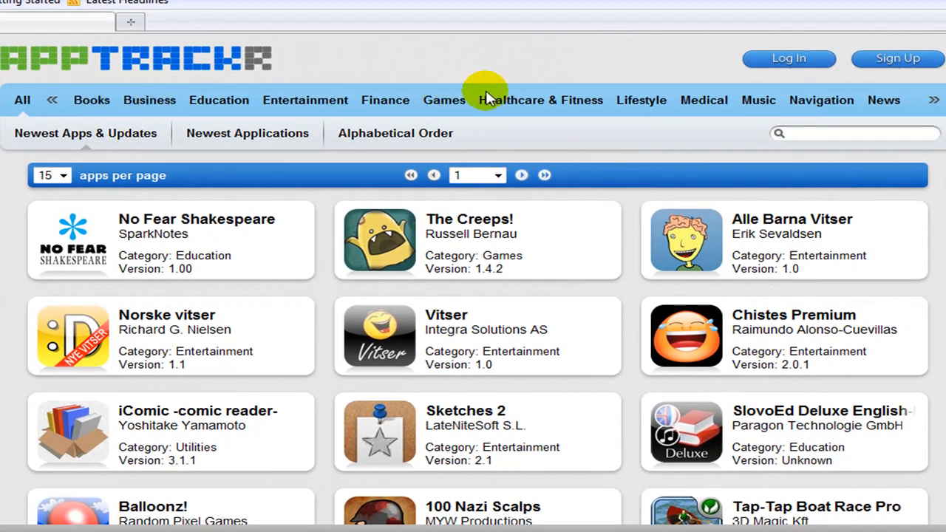
pyautogui.moveTo(331, 133)
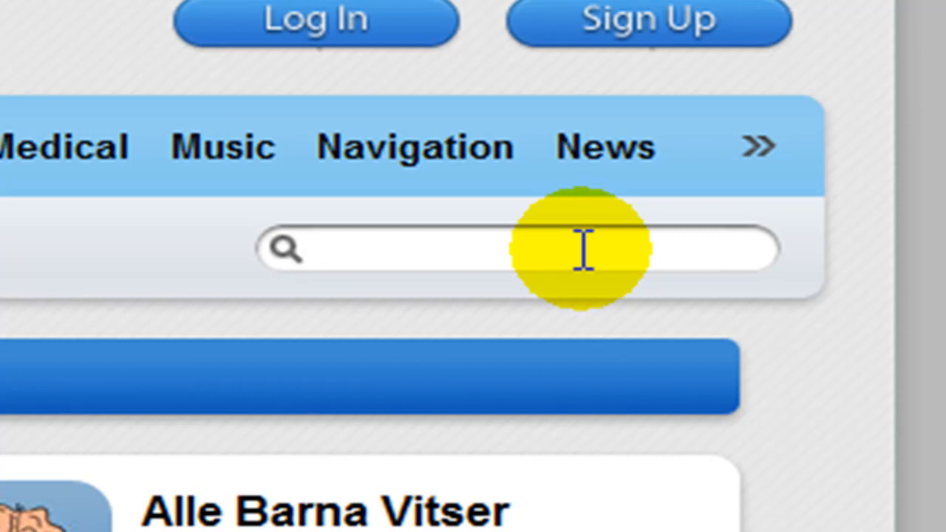
pyautogui.write('shoppp')
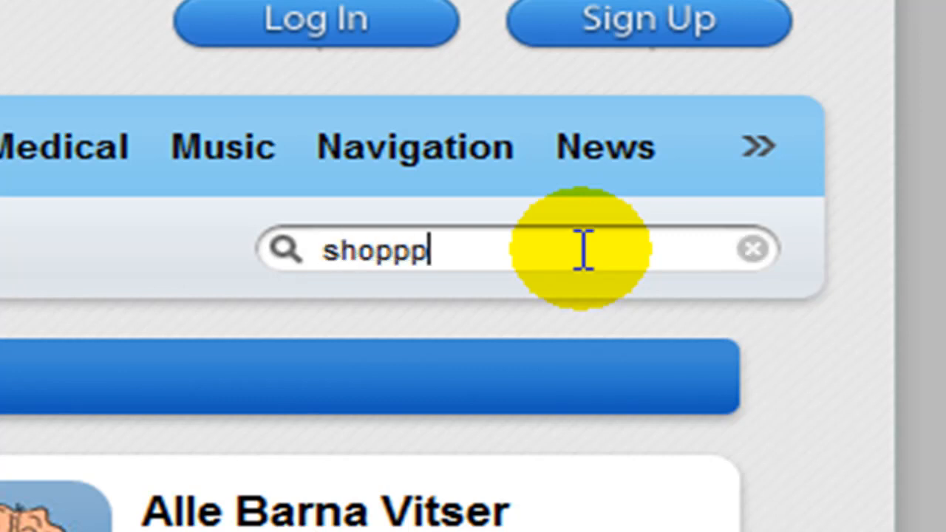
pyautogui.press('Backspace')
pyautogui.write('ing cart hero')
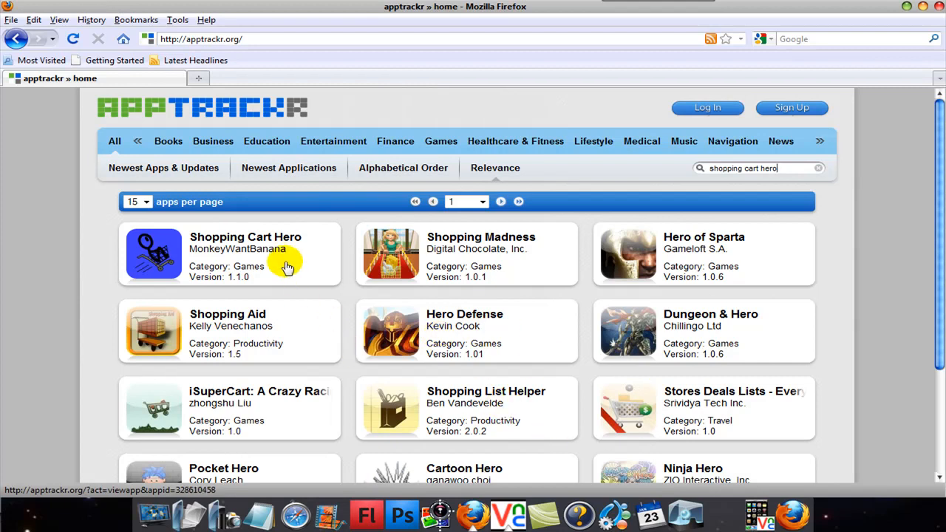
# Step: Open the Shopping Cart Hero result and scroll to its version 1.1.0 downloads
pyautogui.click(244, 241)
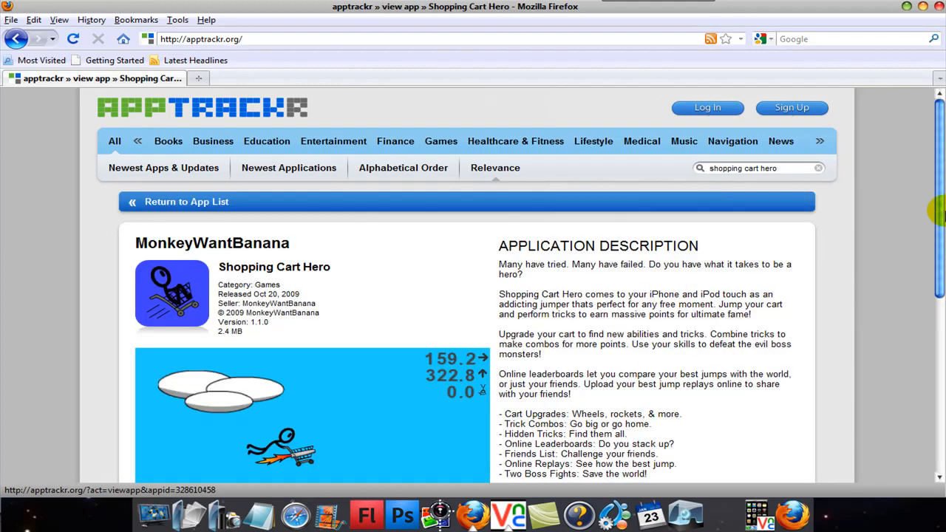
pyautogui.scroll(-3)
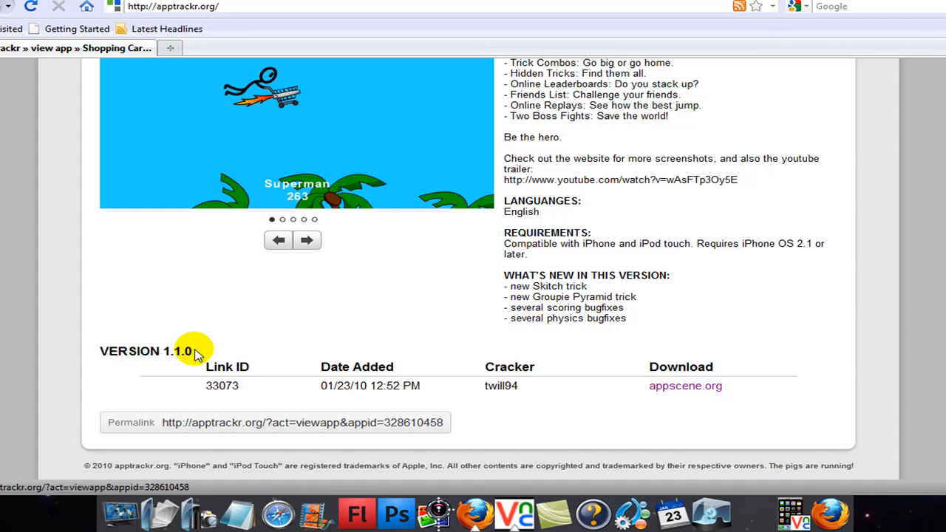
# Step: Follow the appscene.org version 1.1.0 download link into a new tab
pyautogui.click(685, 385)
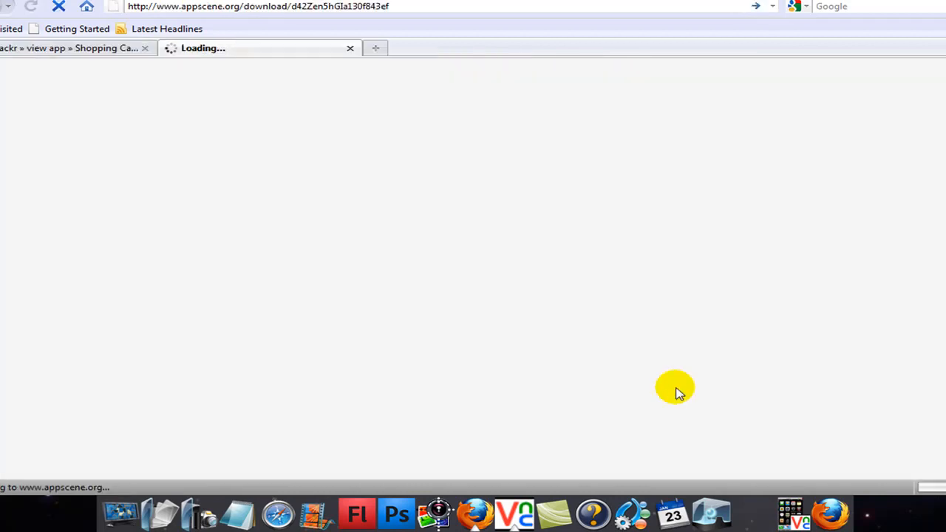
pyautogui.moveTo(358, 104)
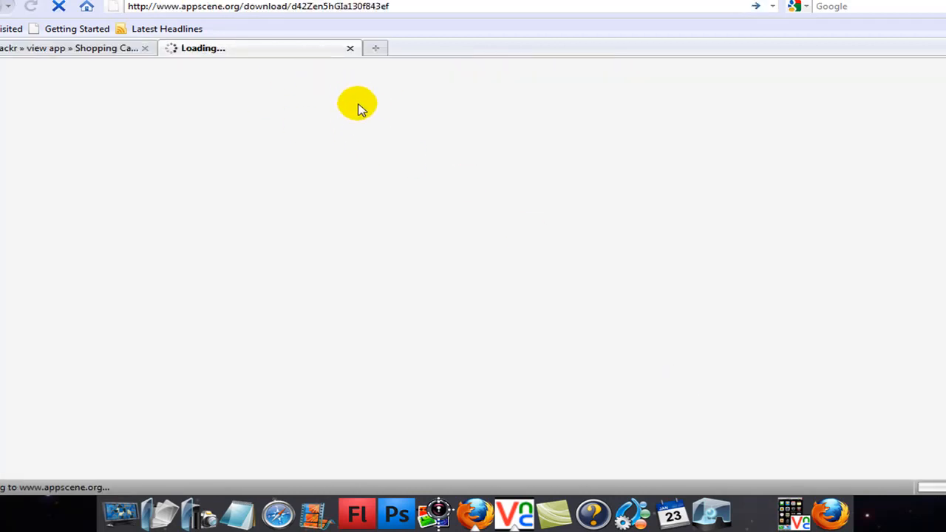
pyautogui.moveTo(370, 142)
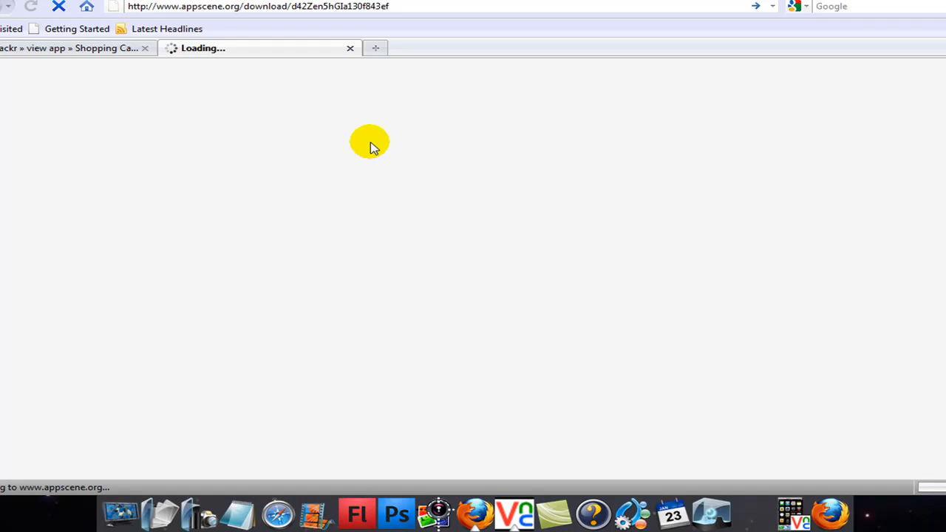
pyautogui.moveTo(291, 280)
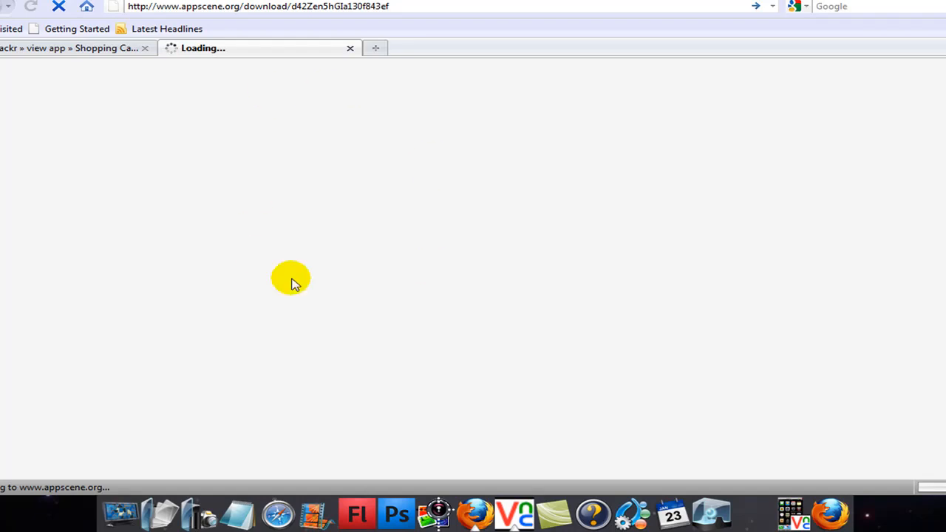
pyautogui.moveTo(381, 139)
pyautogui.write('H')
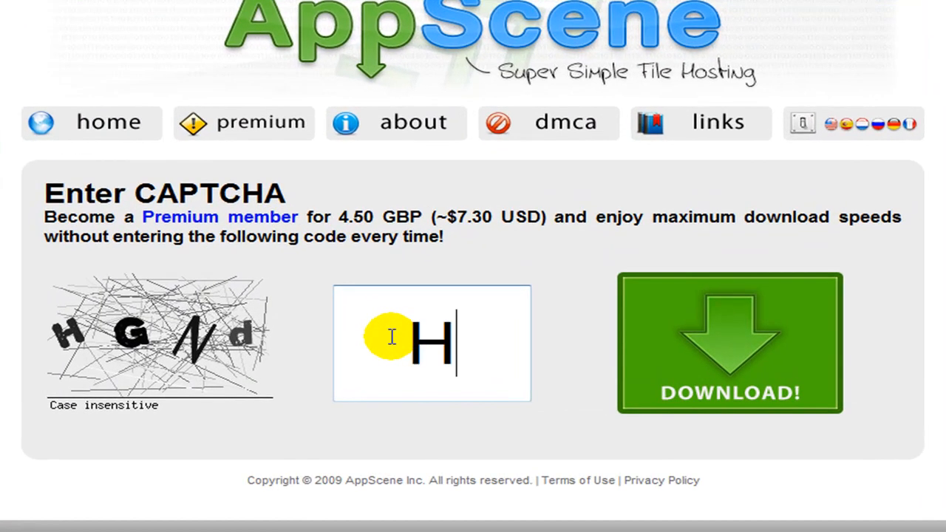
# Step: Enter captcha code HGNd and submit the DOWNLOAD! form
pyautogui.write('GN')
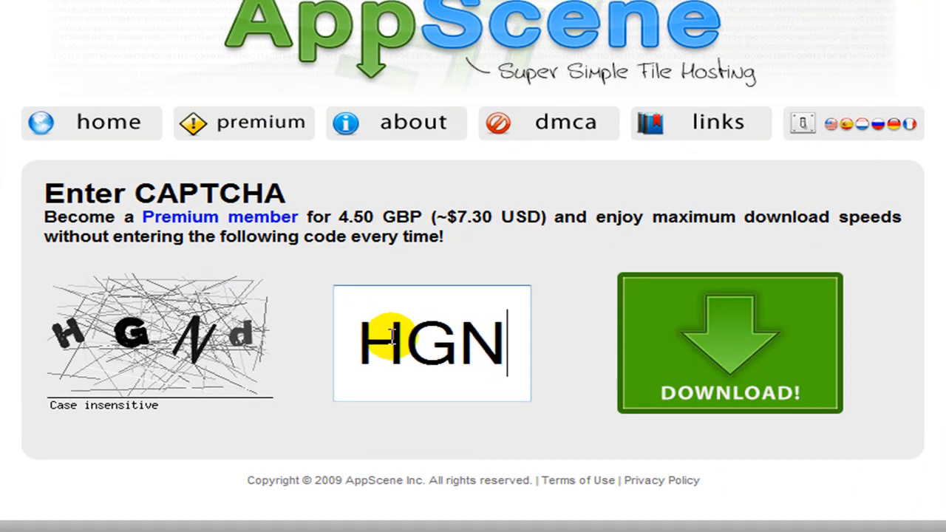
pyautogui.write('d')
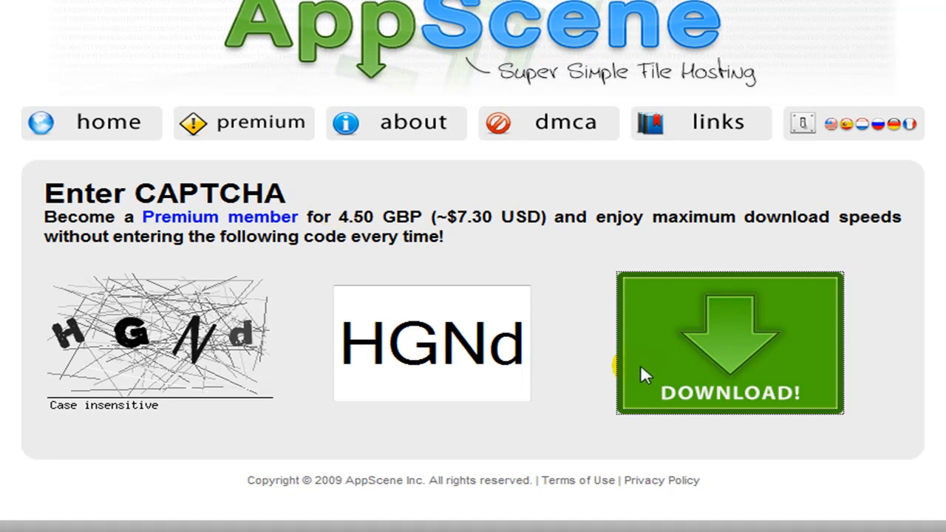
pyautogui.click(729, 342)
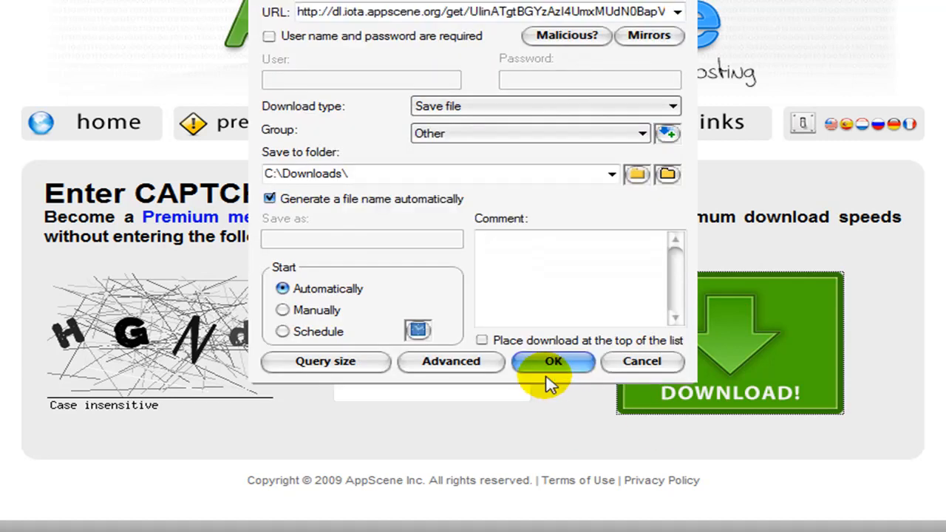
# Step: Accept saving SCH-v1.1.0-will94.ipa to C:\Downloads
pyautogui.click(553, 361)
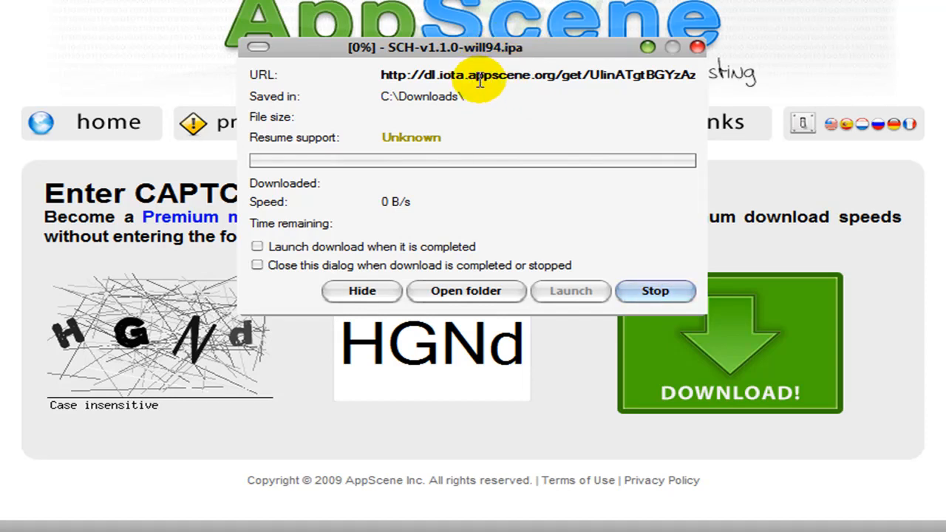
pyautogui.click(8, 8)
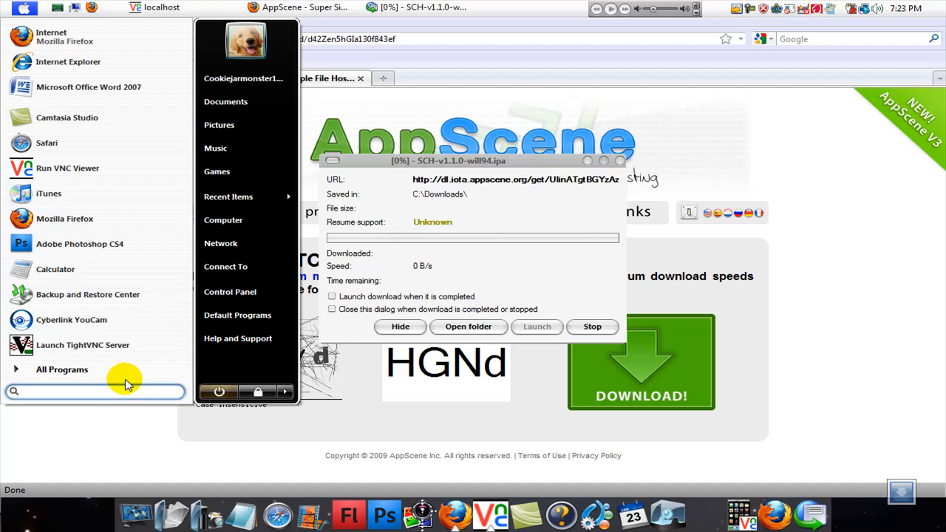
# Step: Search Start for 'downloads', open the folder and sort by Date modified
pyautogui.write('downla')
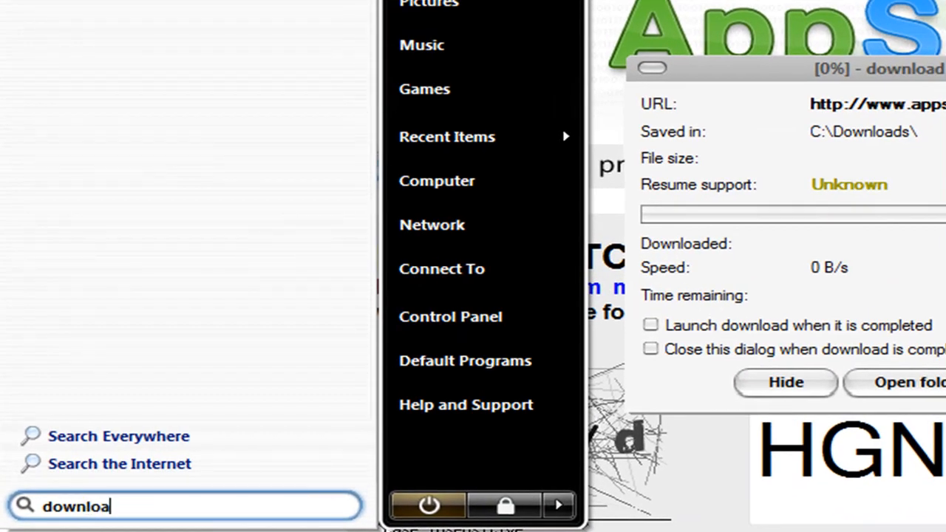
pyautogui.write('s')
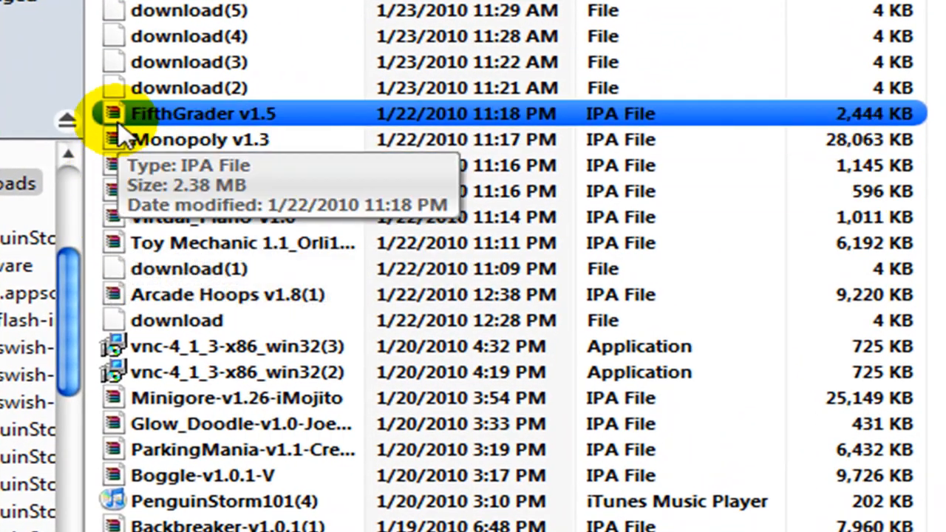
pyautogui.click(189, 87)
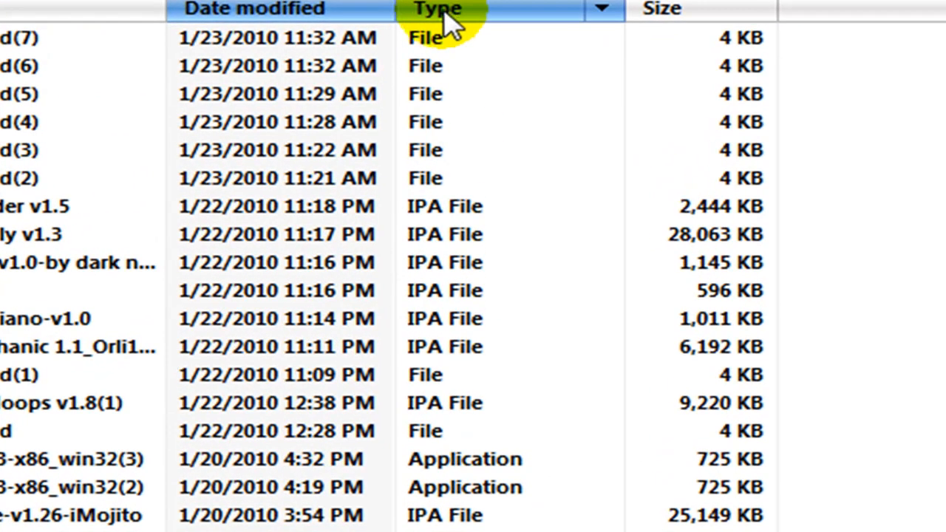
pyautogui.click(444, 319)
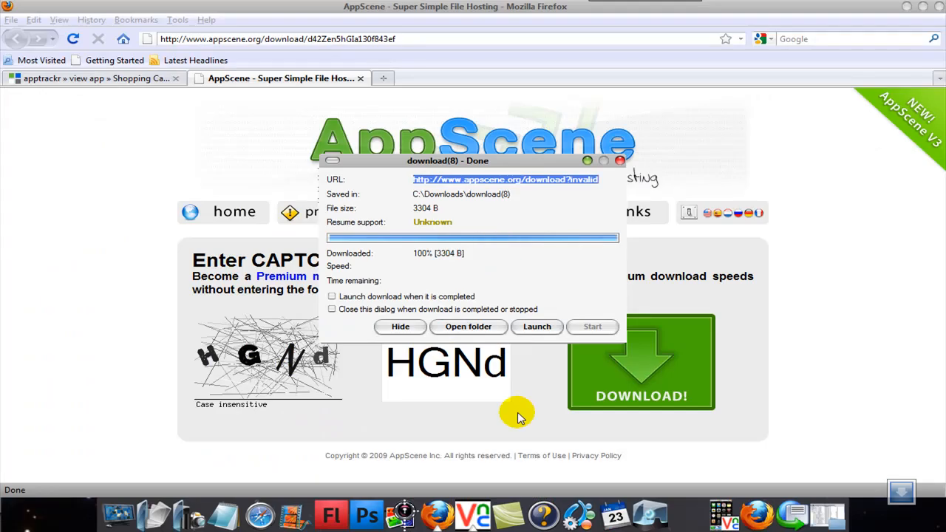
# Step: Close the downloads folder window to return to AppScene
pyautogui.click(468, 327)
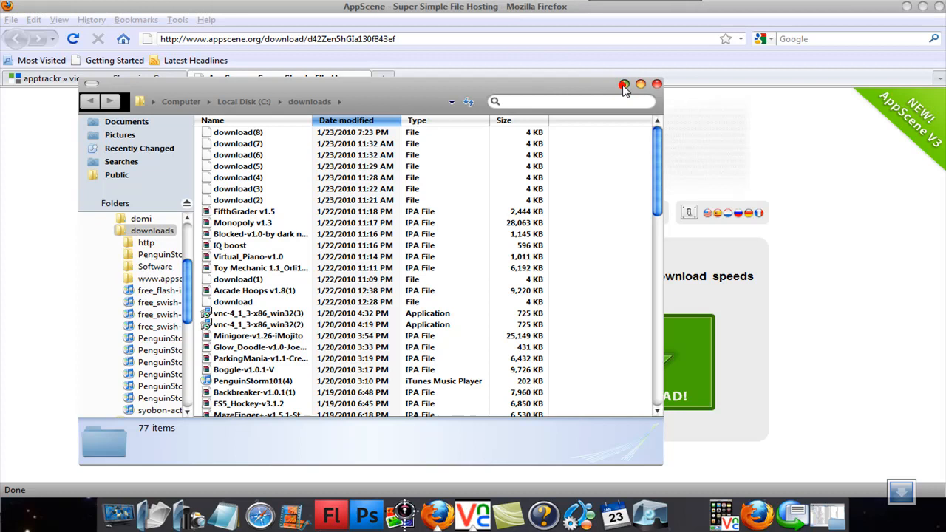
pyautogui.click(624, 84)
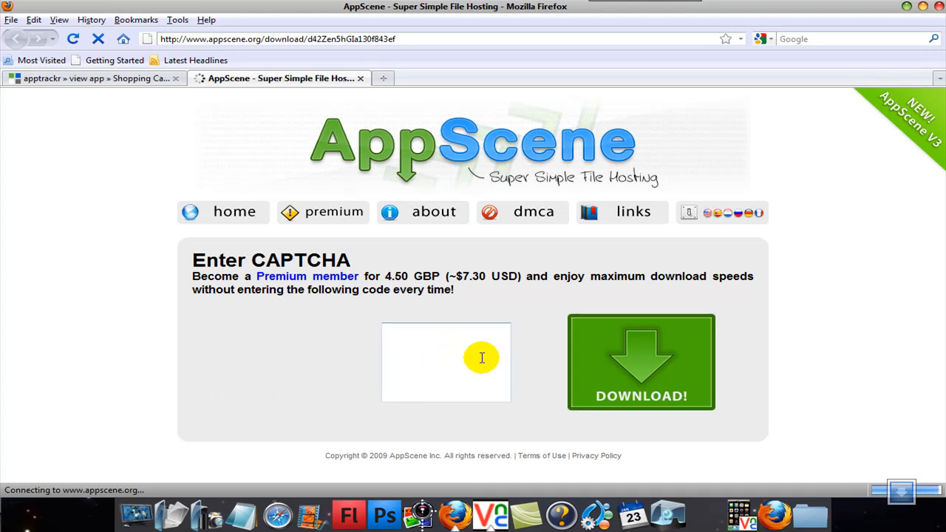
# Step: Enter the new captcha code 3JVC and submit the download request
pyautogui.click(446, 362)
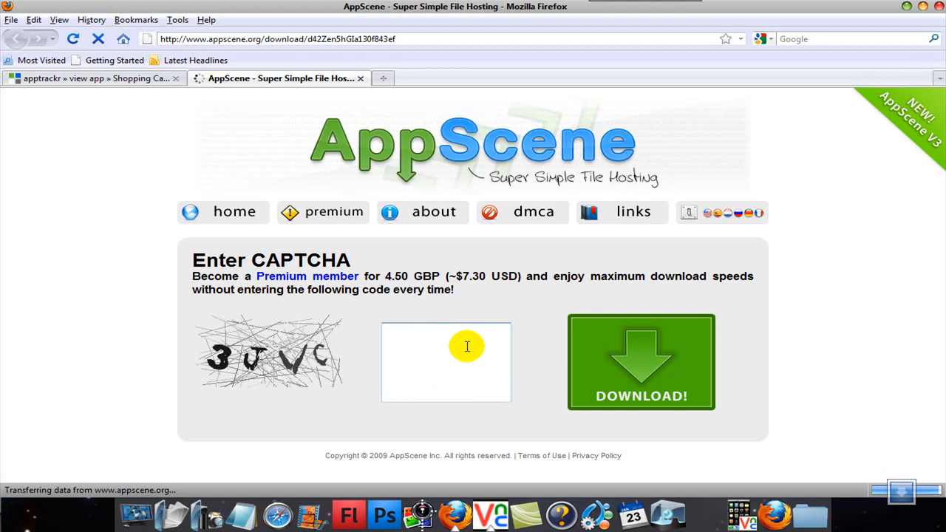
pyautogui.write('3j')
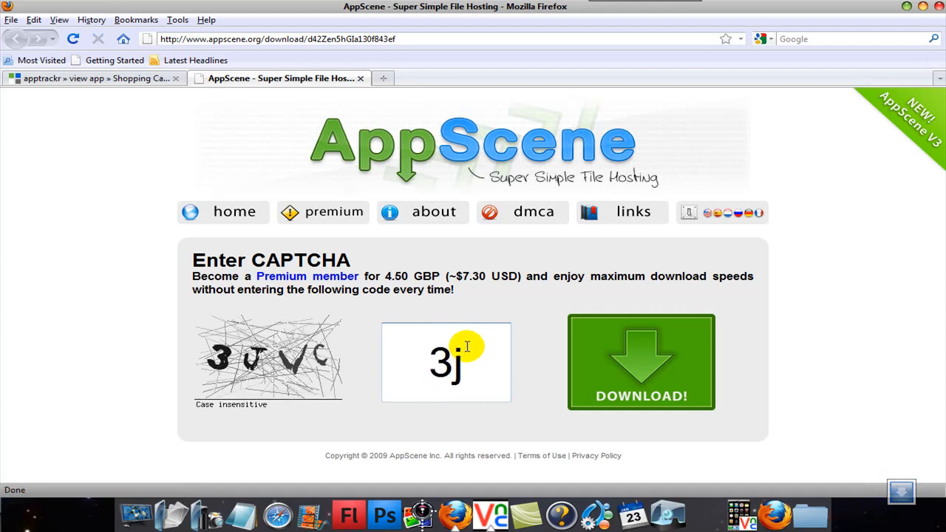
pyautogui.write('vc')
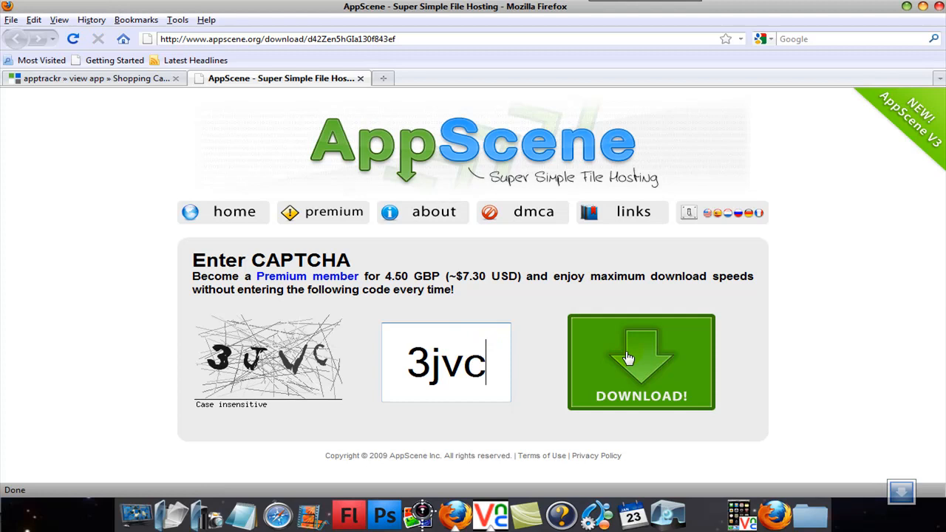
pyautogui.click(641, 363)
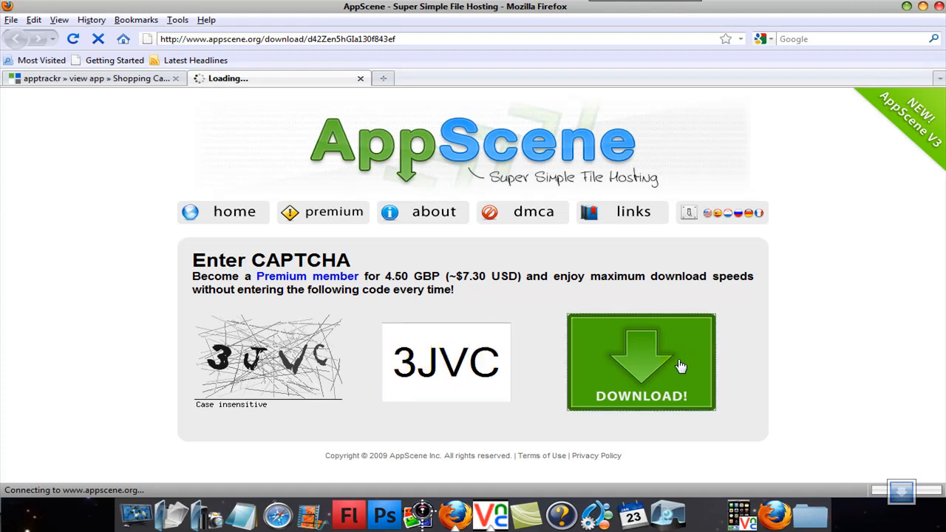
pyautogui.moveTo(641, 348)
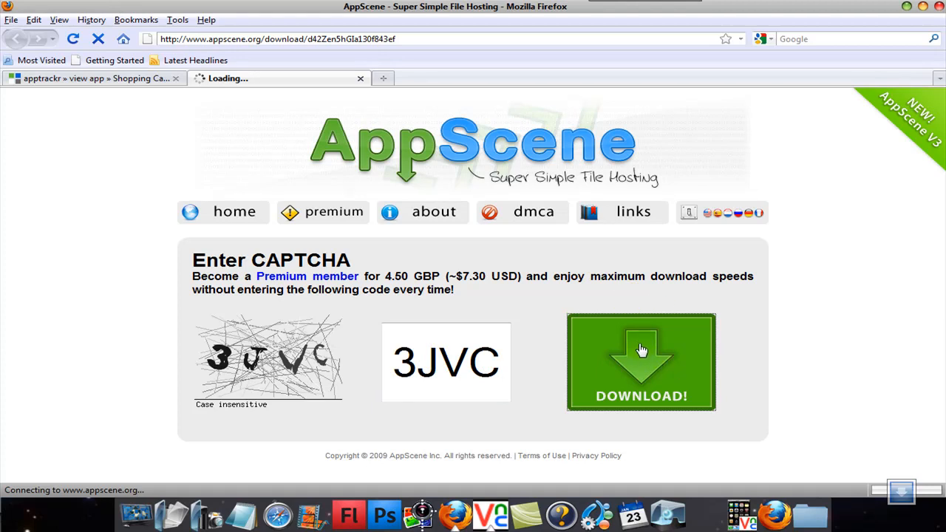
# Step: Watch SCH-v1.1.0-will94.ipa reach 100% (2313 KB), then dismiss the download window
pyautogui.click(641, 362)
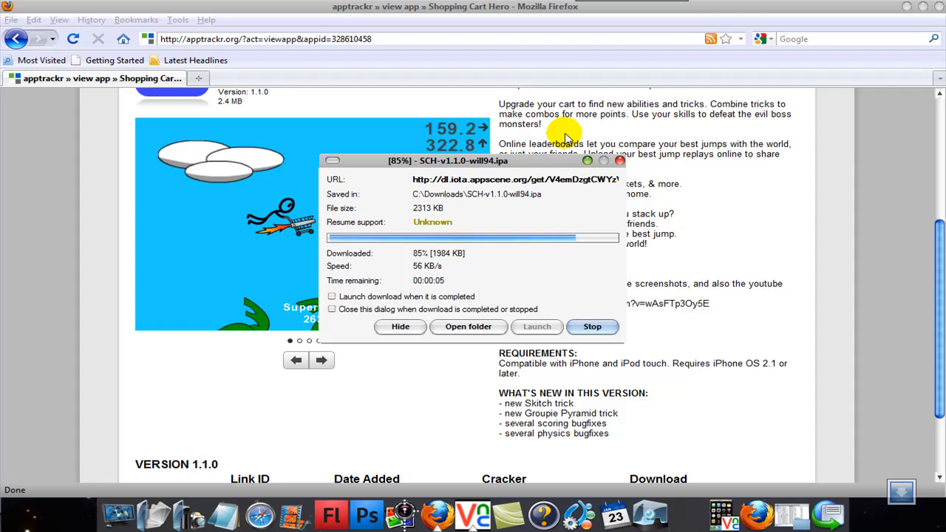
pyautogui.moveTo(503, 200)
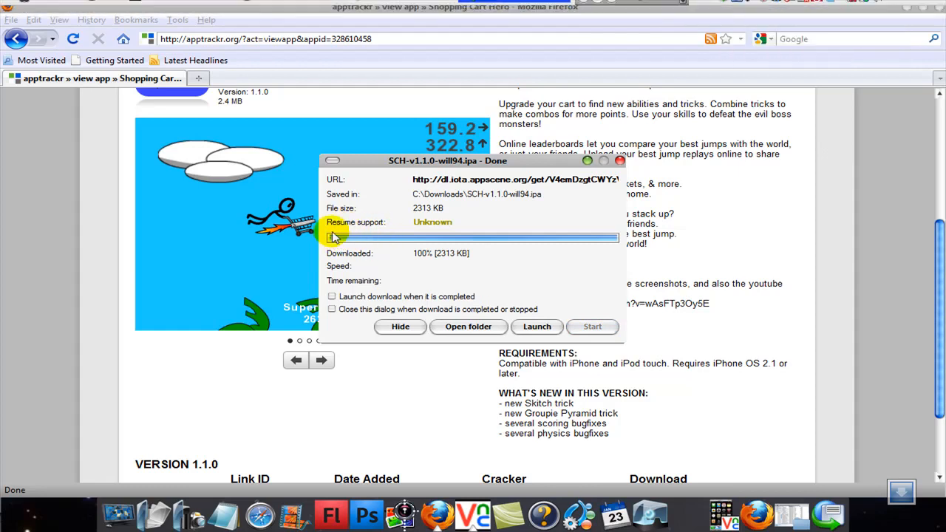
pyautogui.moveTo(377, 237)
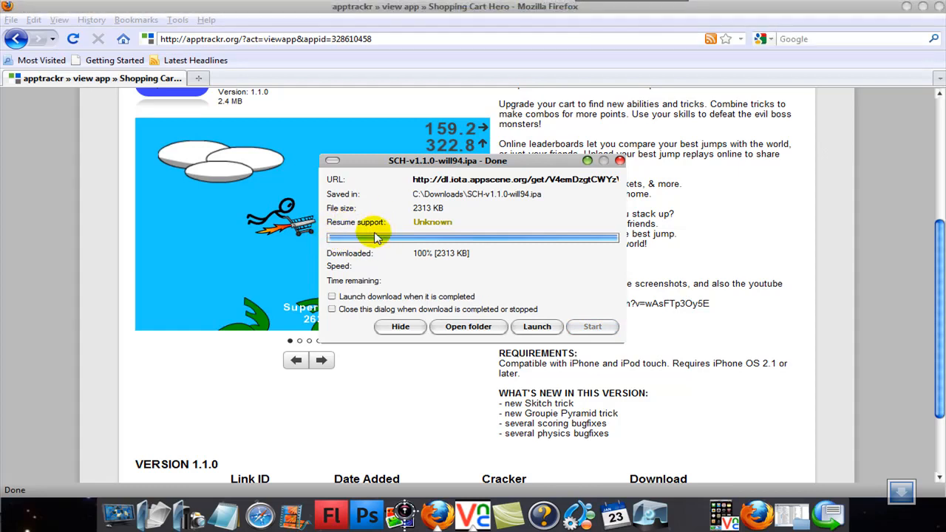
pyautogui.moveTo(328, 241)
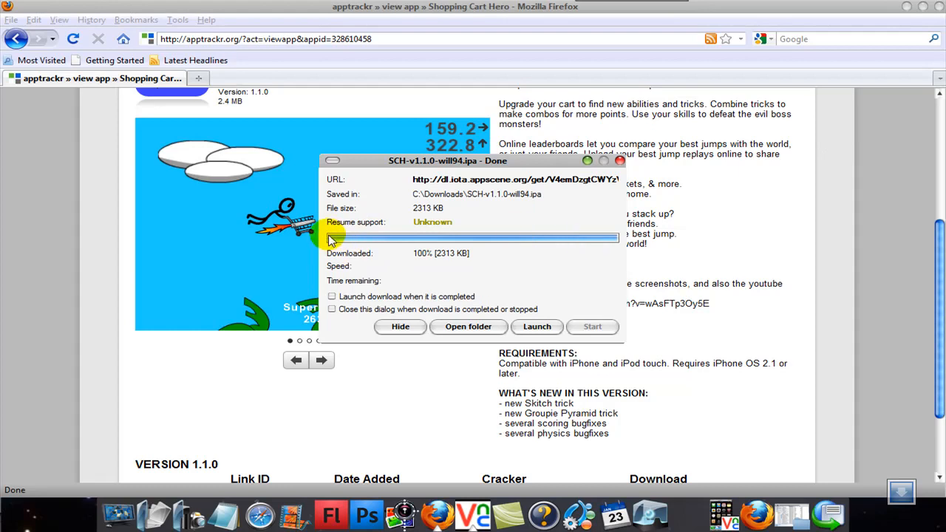
pyautogui.moveTo(617, 237)
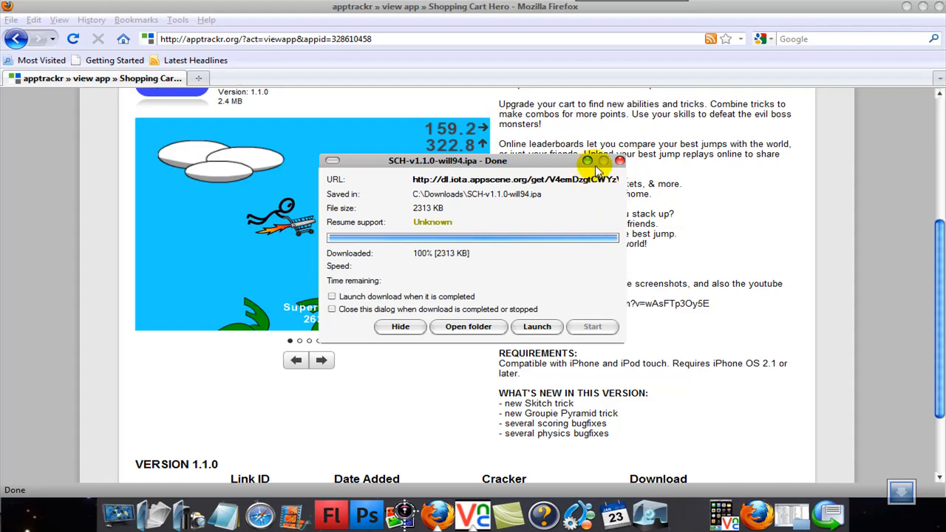
pyautogui.click(620, 161)
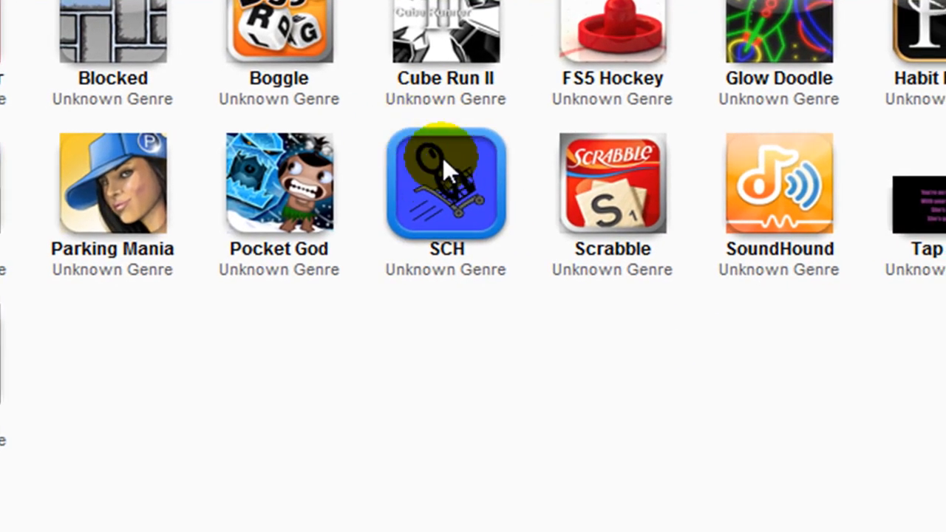
pyautogui.moveTo(660, 440)
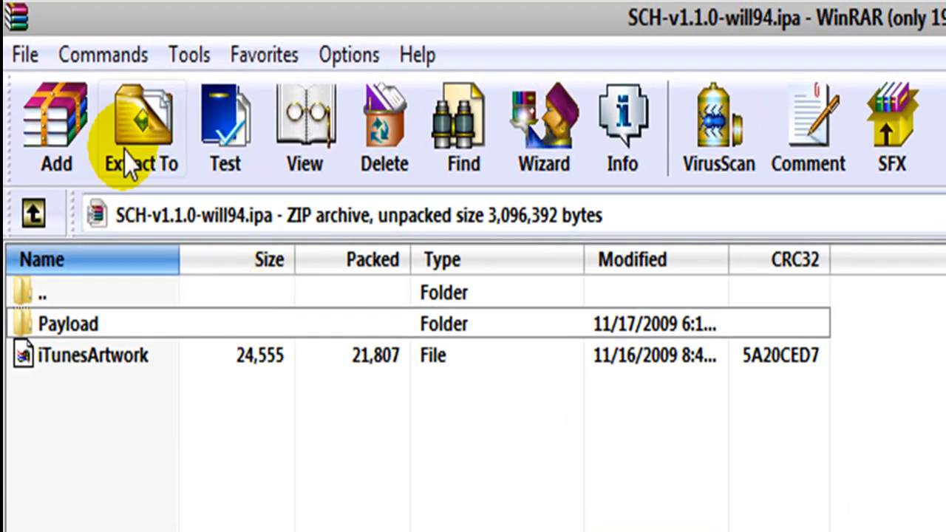
# Step: Extract SCH-v1.1.0-will94.ipa to the desktop, producing the Payload folder
pyautogui.click(139, 125)
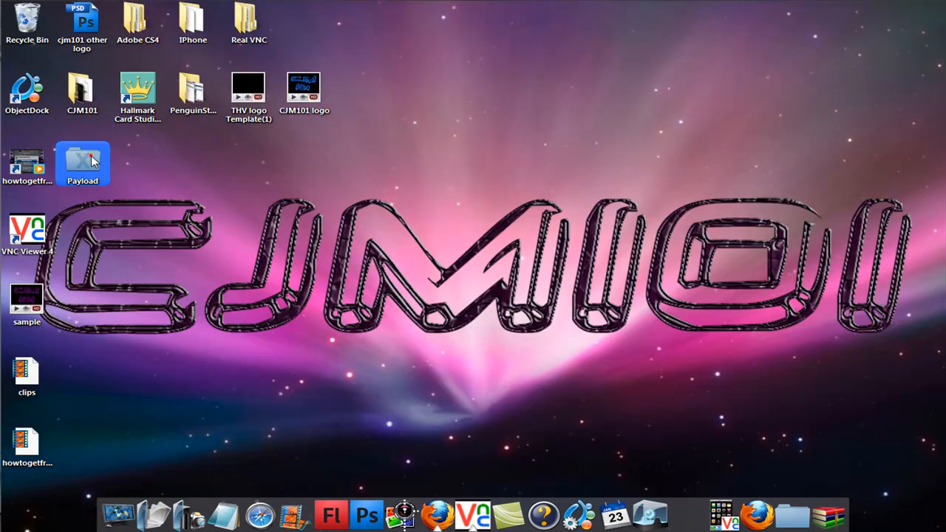
# Step: Drag the SCH app into iTunes and replace the existing copy in Applications
pyautogui.moveTo(82, 161); pyautogui.dragTo(435, 7)
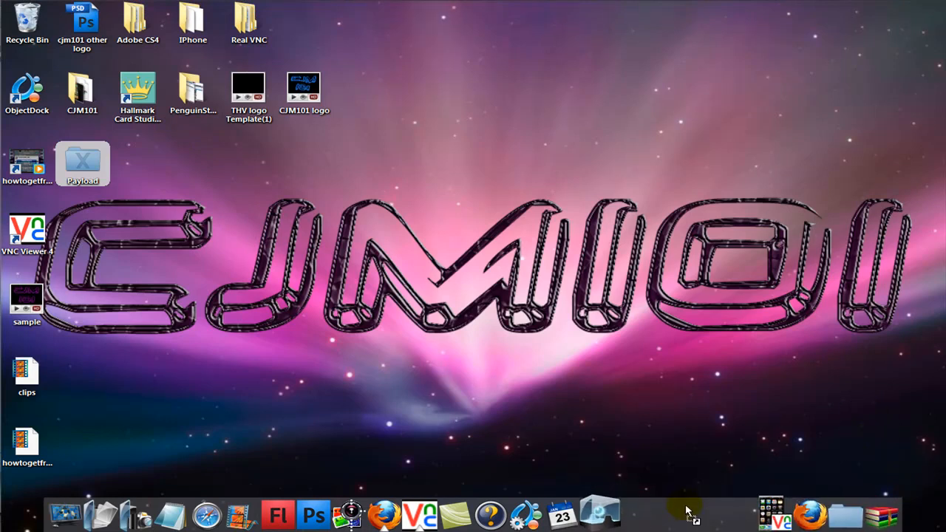
pyautogui.moveTo(82, 163); pyautogui.dragTo(526, 160)
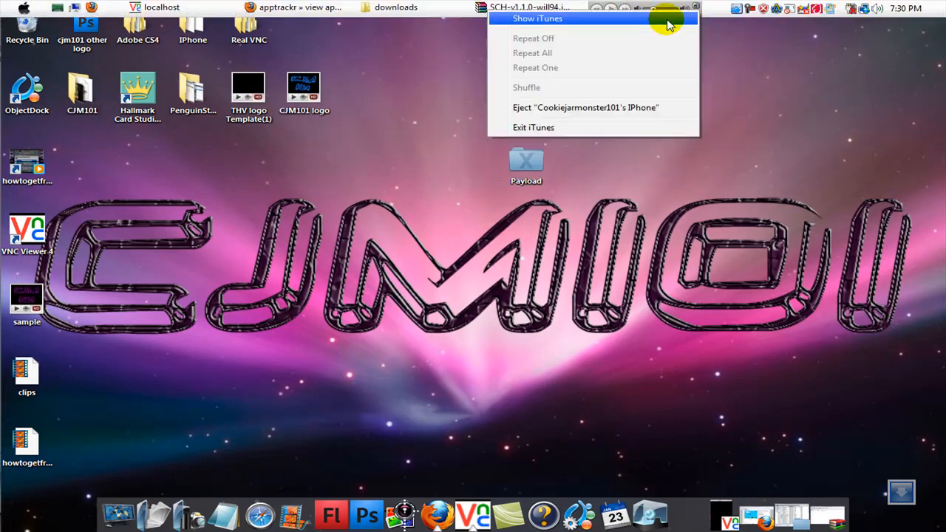
pyautogui.click(538, 18)
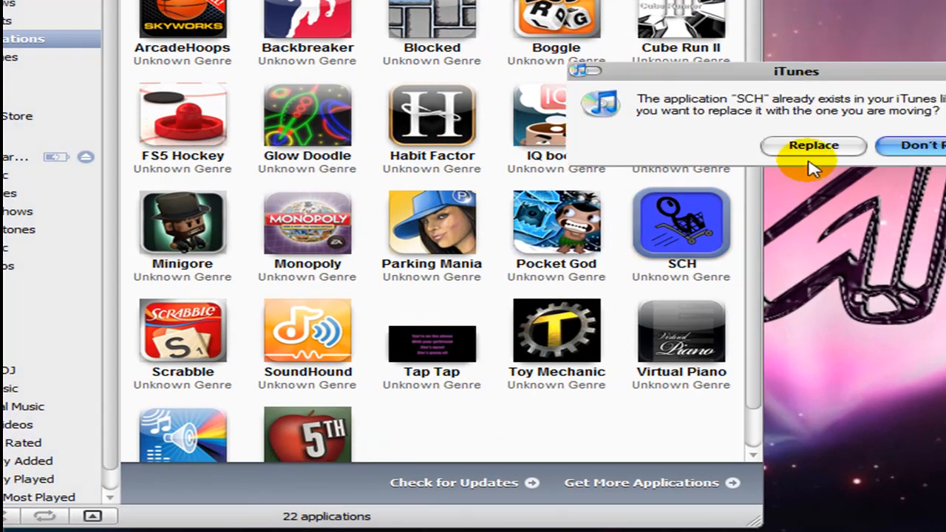
pyautogui.click(813, 145)
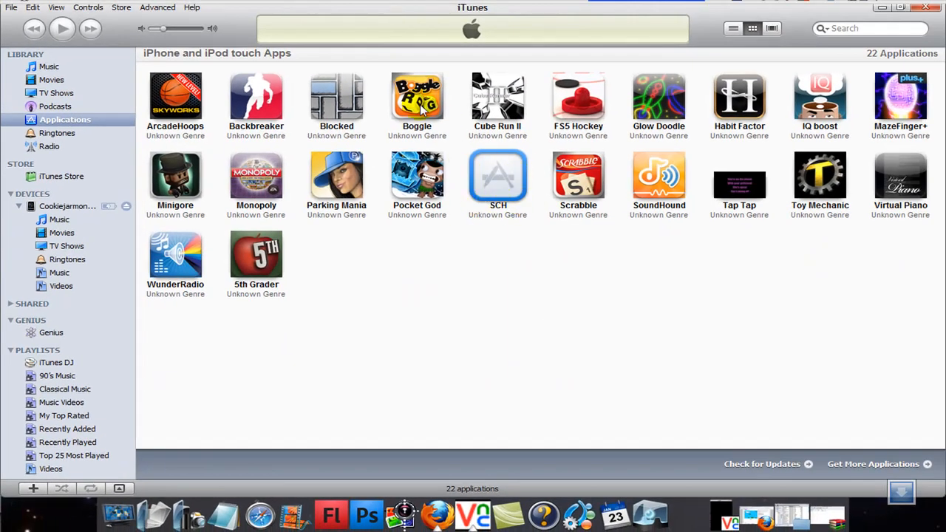
pyautogui.moveTo(391, 119)
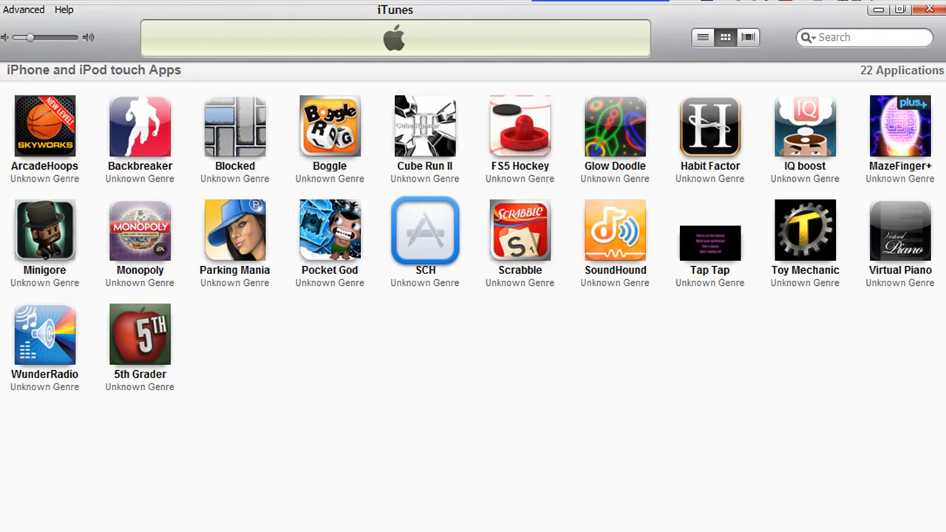
# Step: Start syncing the iPhone from iTunes, then open the File menu
pyautogui.click(446, 50)
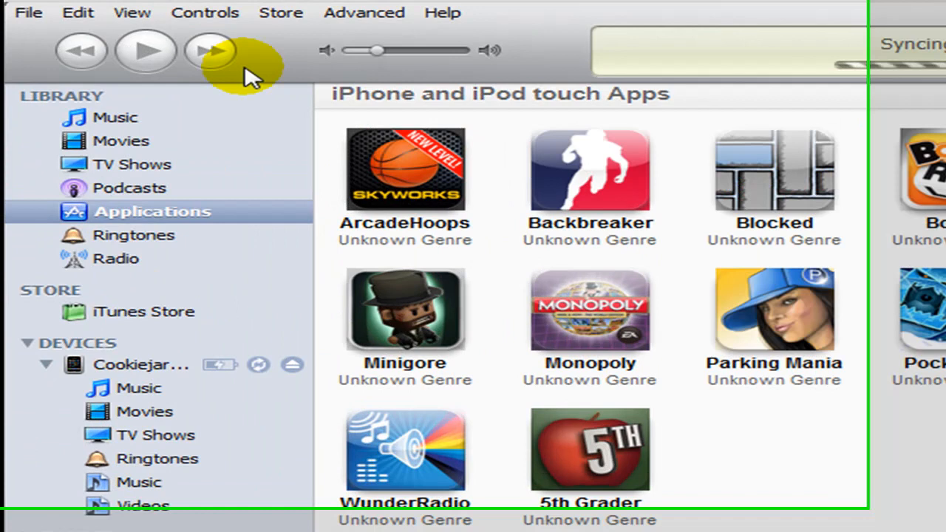
pyautogui.click(30, 13)
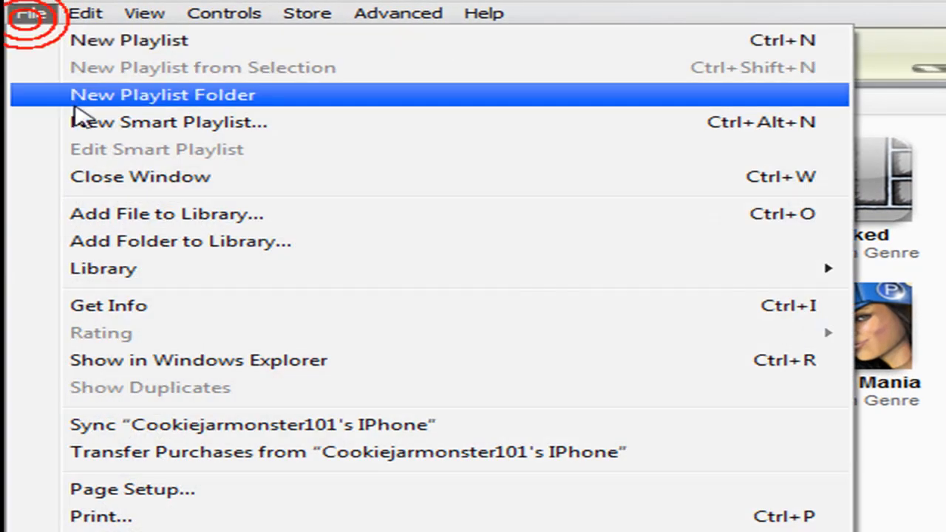
pyautogui.moveTo(278, 424)
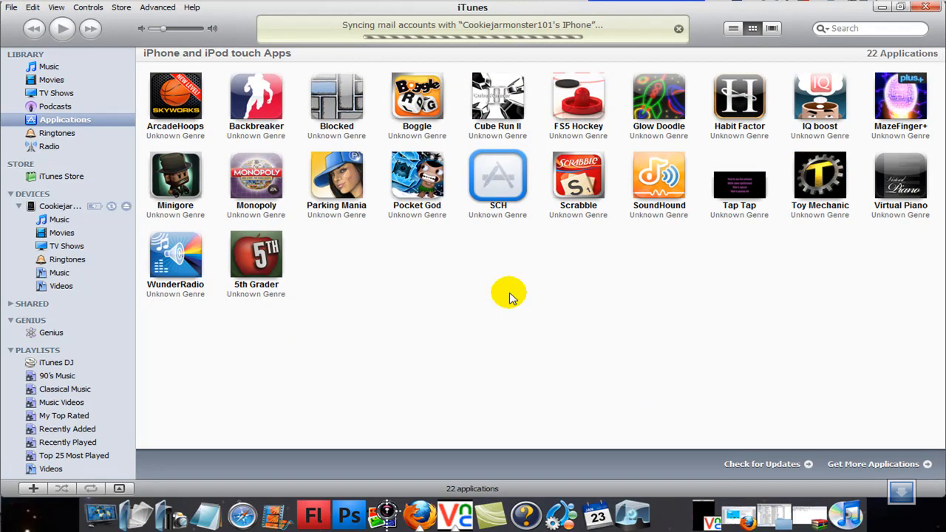
pyautogui.moveTo(719, 453)
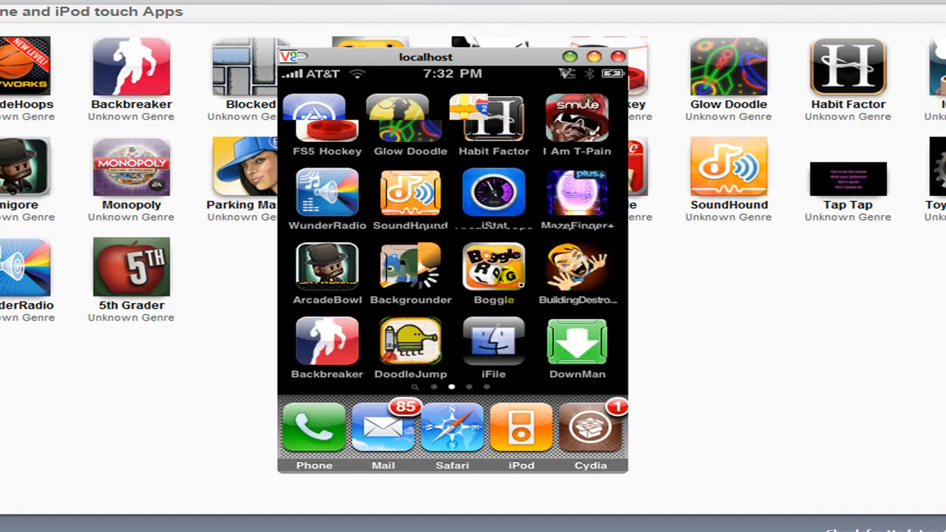
# Step: Open and dismiss VNC Viewer's connection options while viewing the mirrored iPhone screen
pyautogui.hscroll(-3)
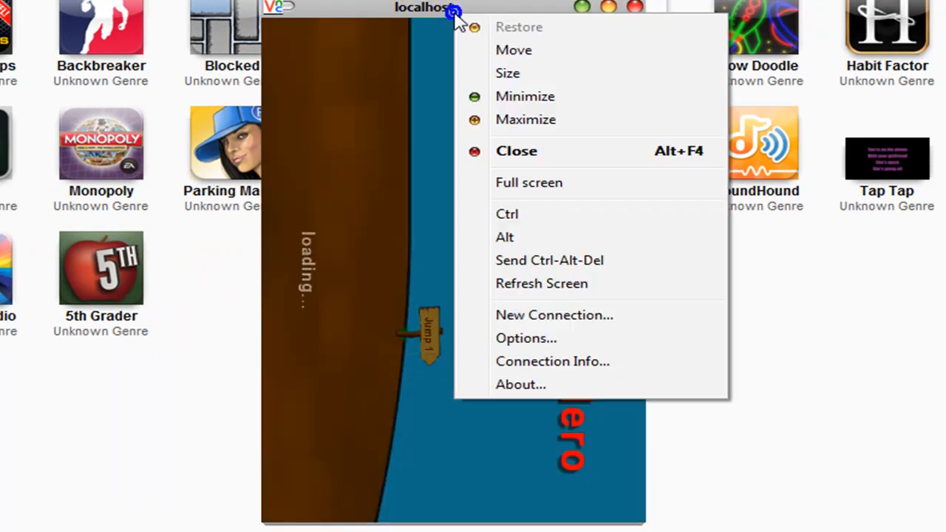
pyautogui.moveTo(577, 203)
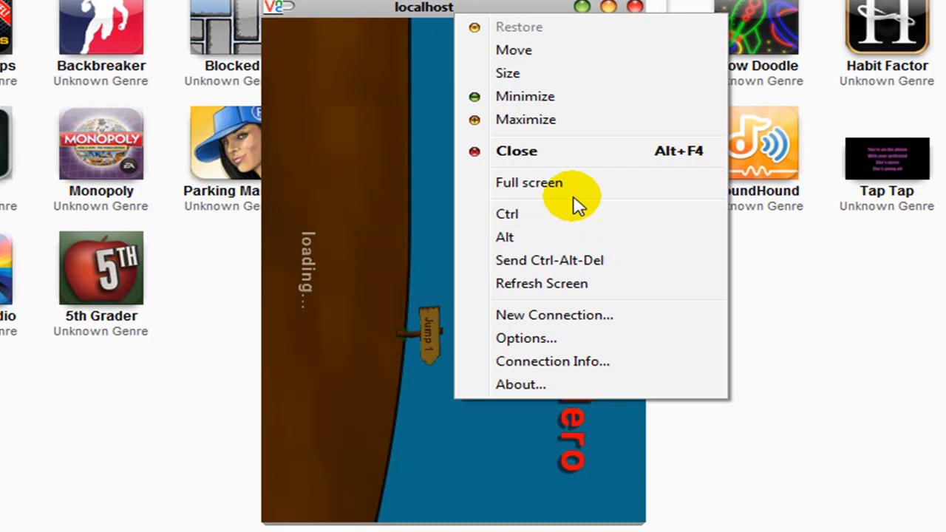
pyautogui.click(526, 338)
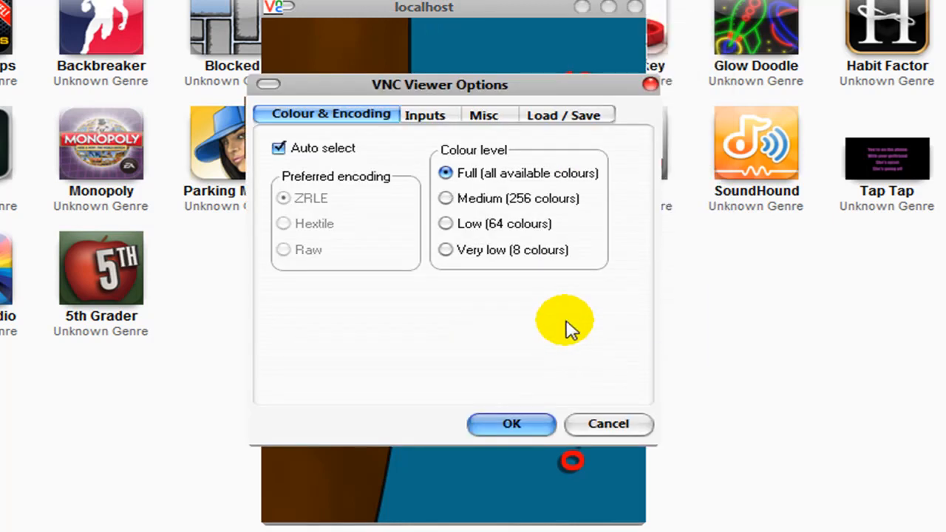
pyautogui.click(608, 424)
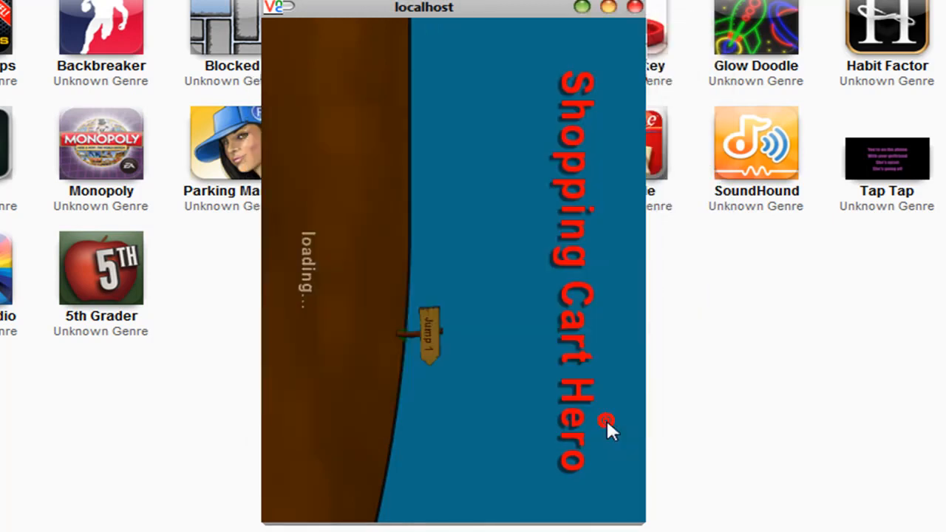
pyautogui.click(279, 8)
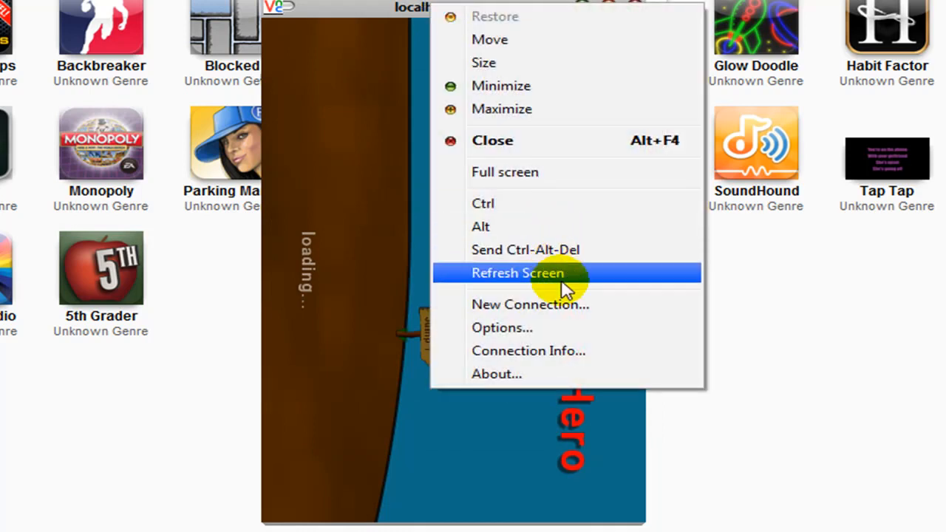
pyautogui.moveTo(565, 336)
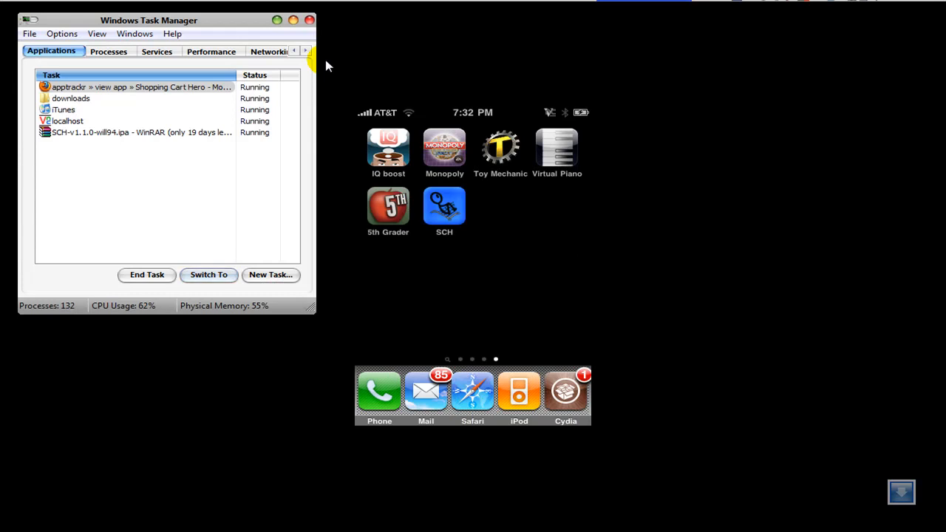
pyautogui.moveTo(309, 20)
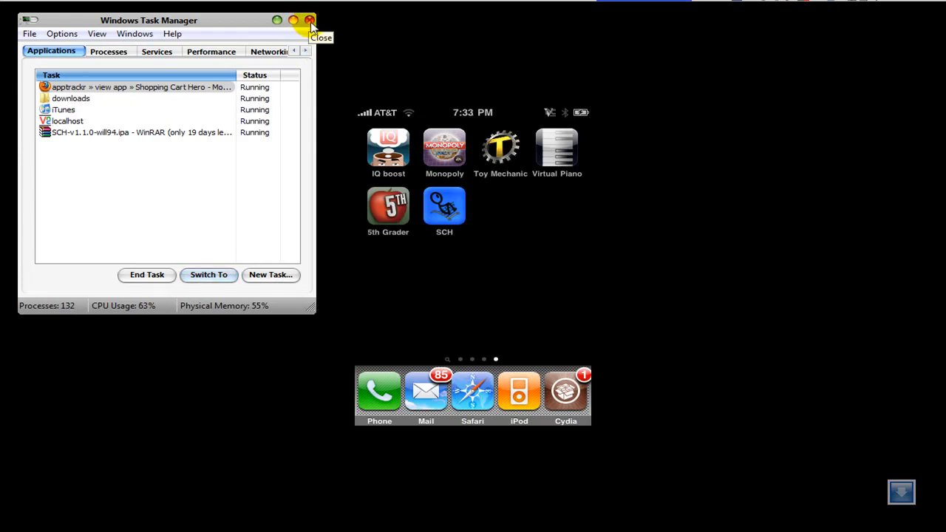
# Step: Close the Windows Task Manager window
pyautogui.click(310, 20)
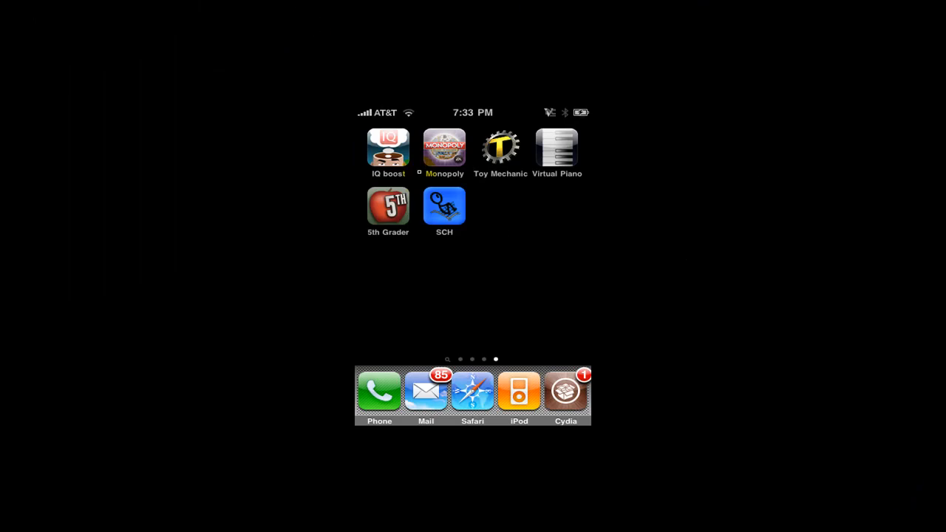